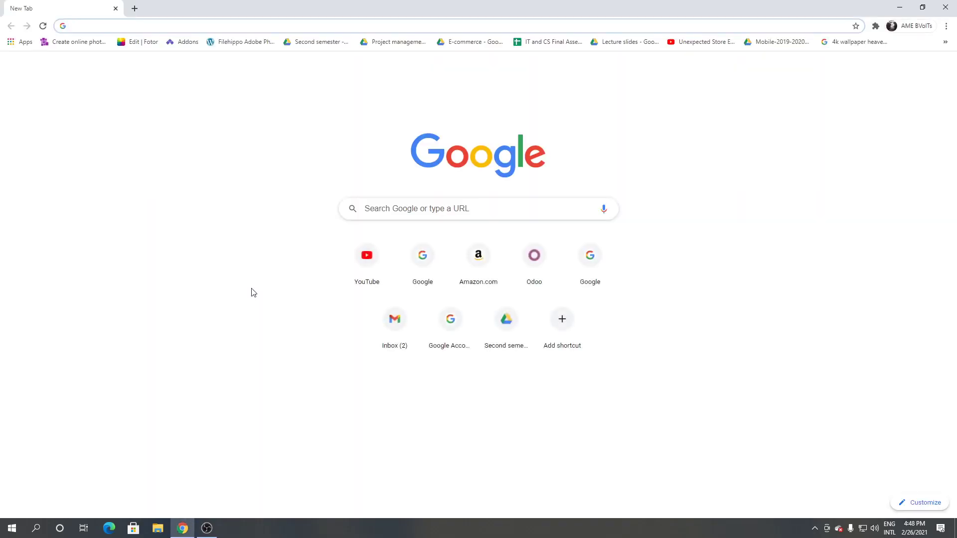
- Open the FileHippo bookmark and search for 'ibeeso'
left_click(245, 42)
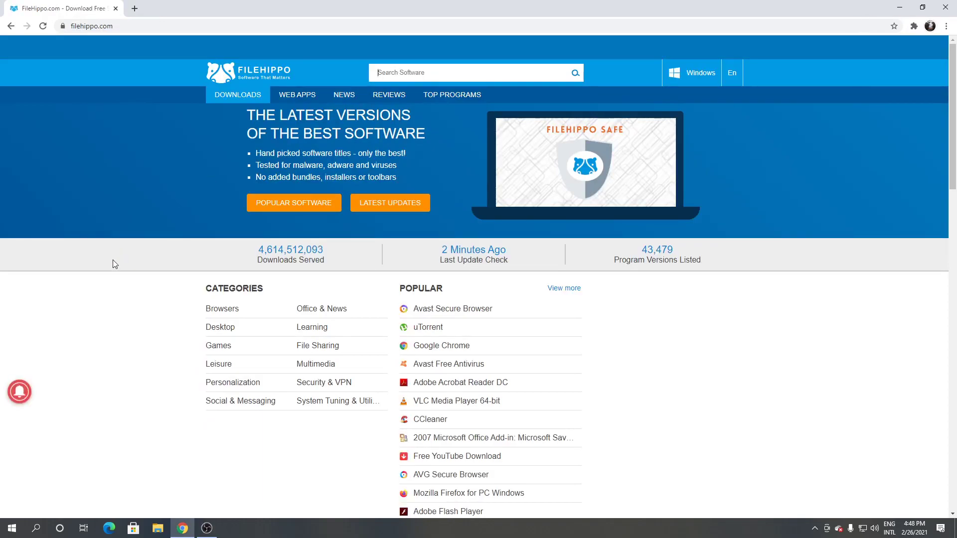
type("ibeeso")
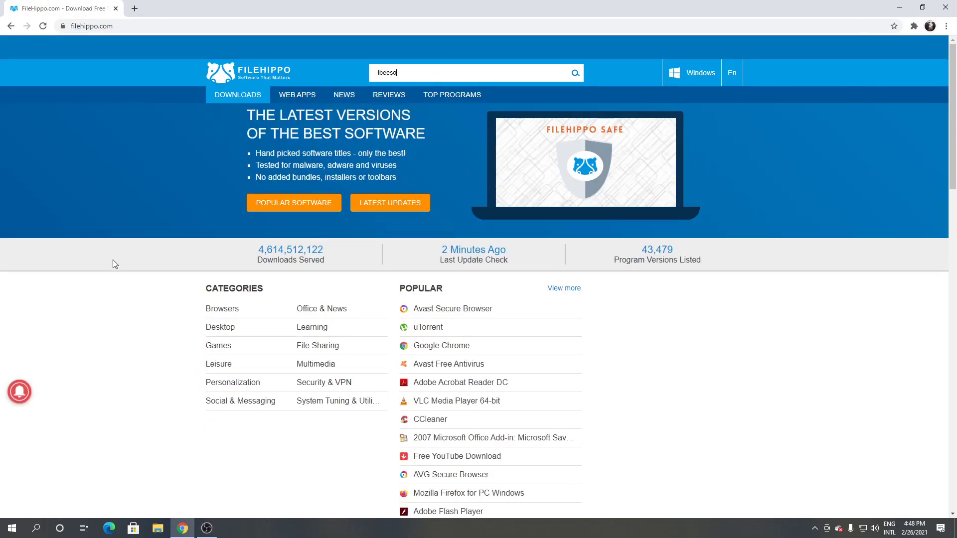
key("Return")
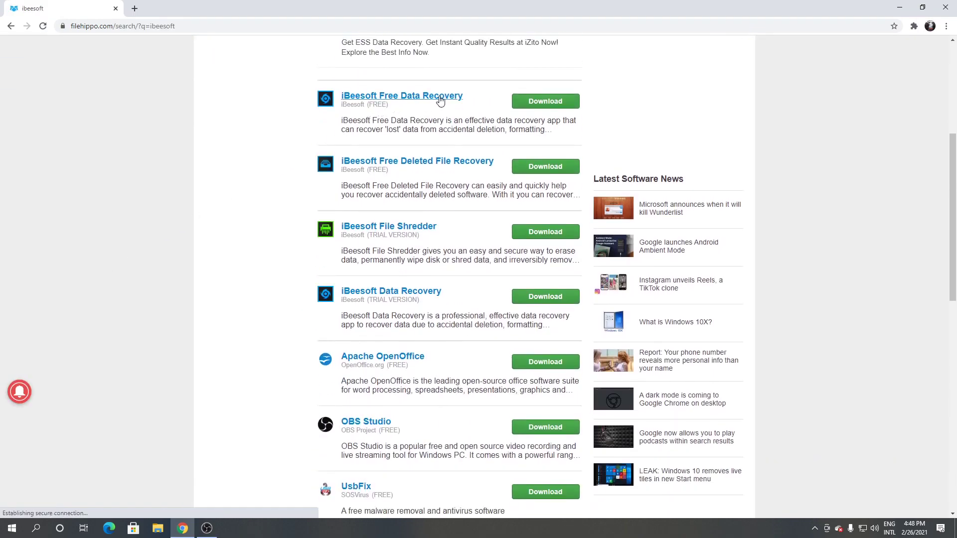
- Download the latest iBeesoft Free Data Recovery from its FileHippo page and run the .exe
left_click(400, 96)
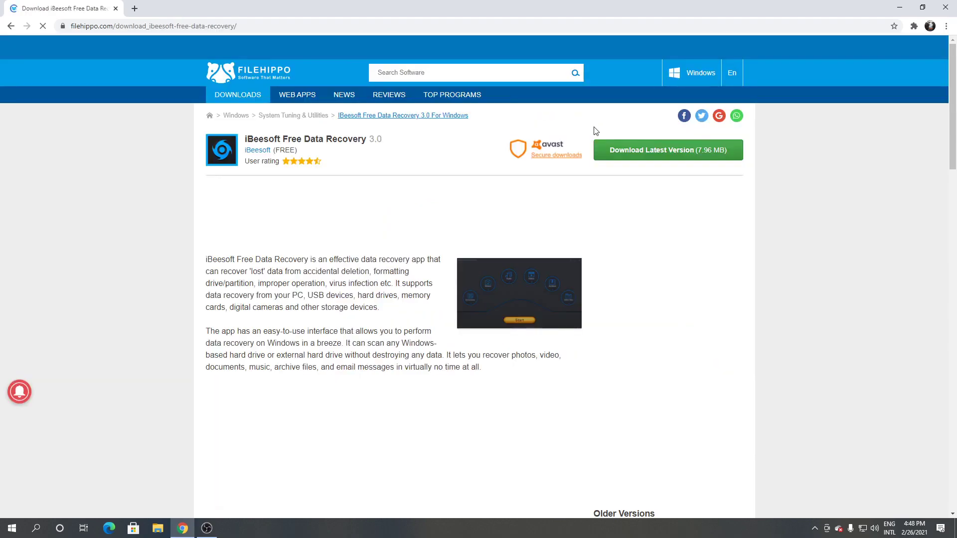
left_click(666, 149)
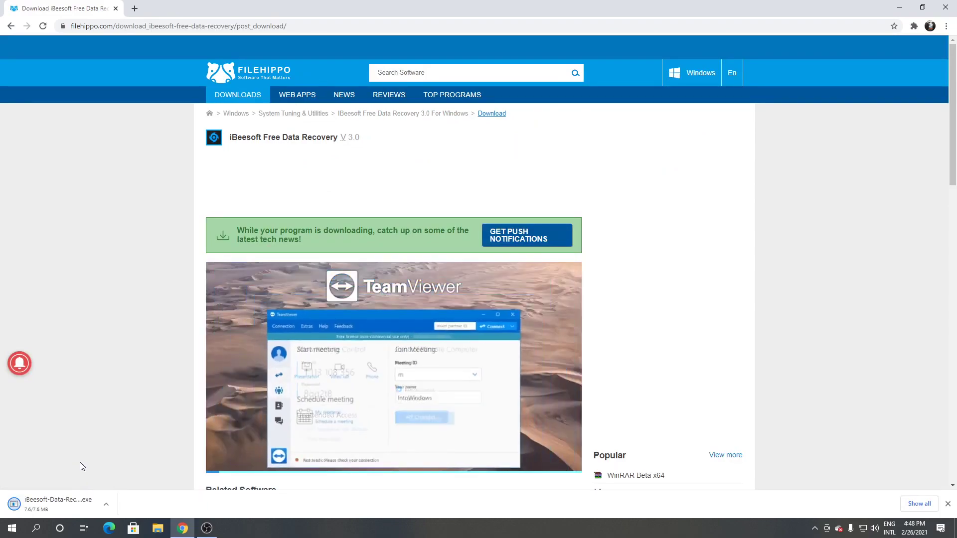
left_click(52, 499)
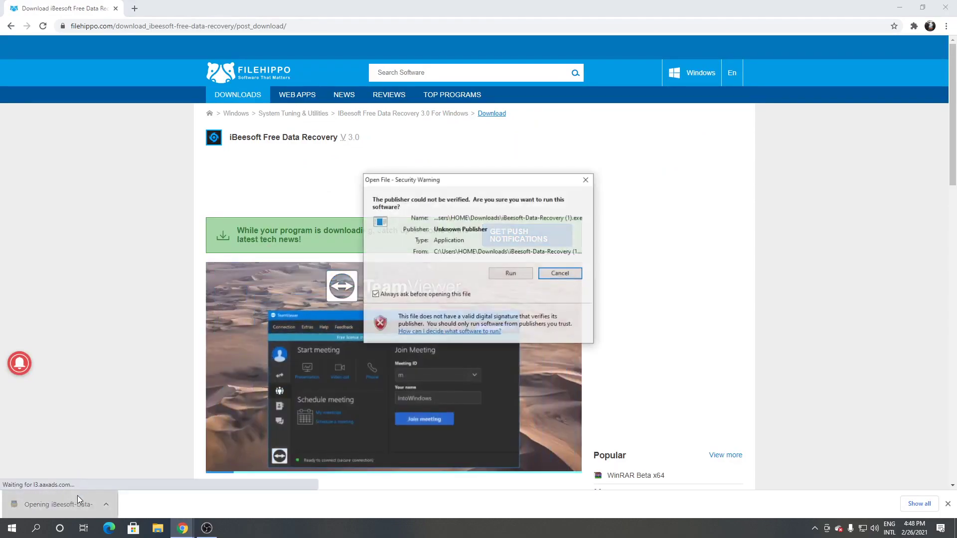
- Allow the unverified iBeesoft installer to run from the Open File security warning
left_click(510, 273)
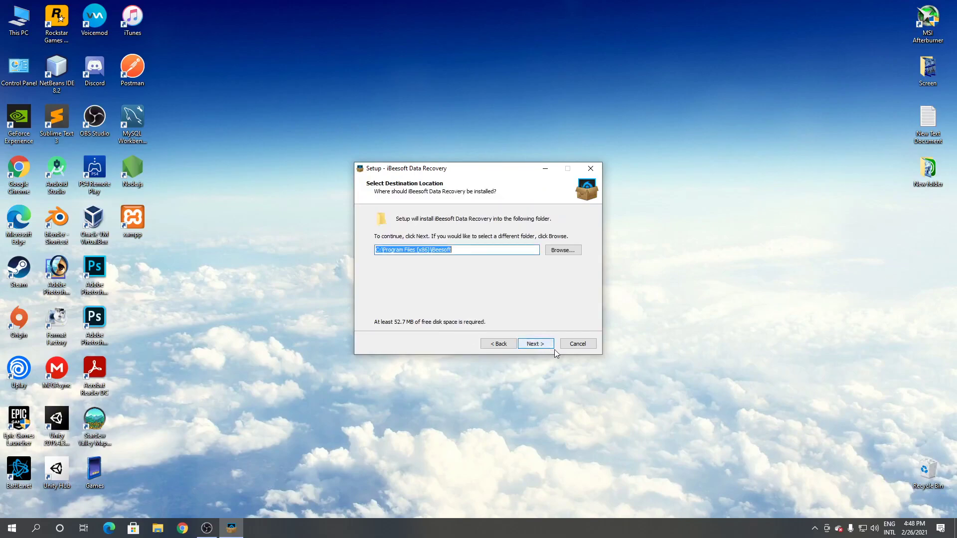
- Install iBeesoft Data Recovery into the existing default folder with a desktop shortcut, then launch it
left_click(535, 343)
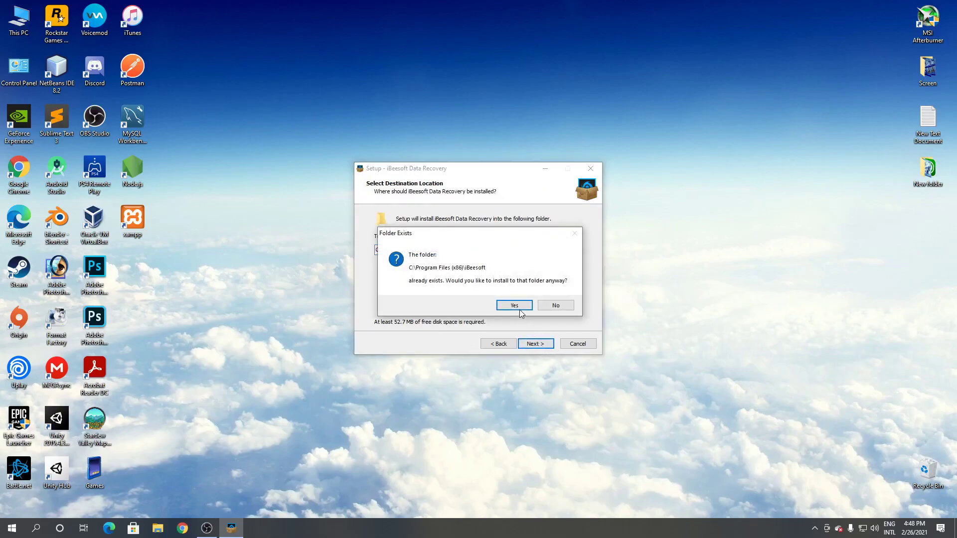
left_click(514, 305)
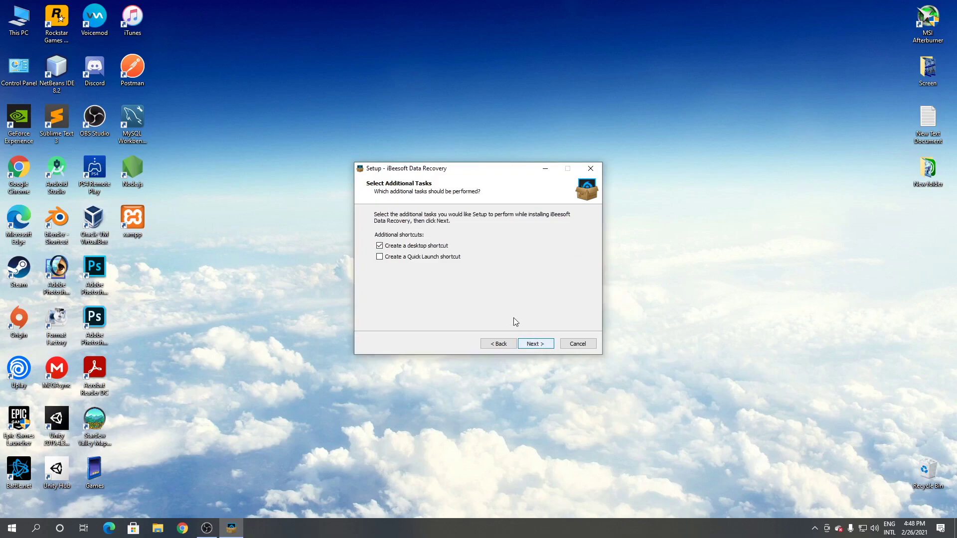
left_click(535, 343)
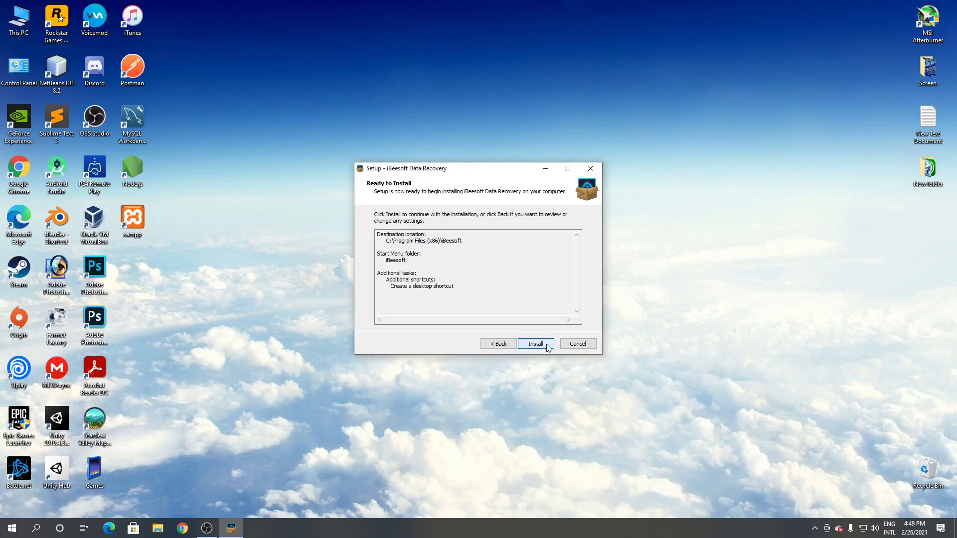
left_click(535, 343)
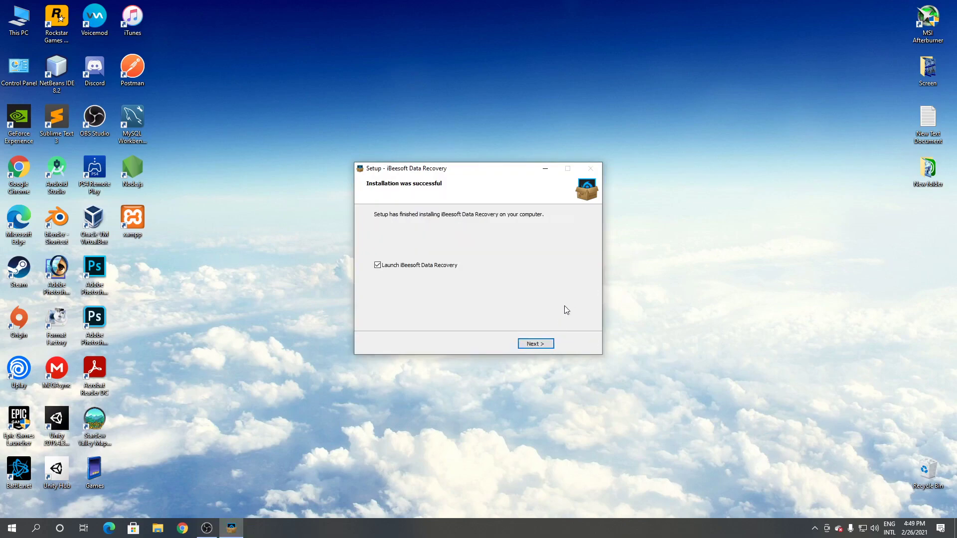
left_click(535, 343)
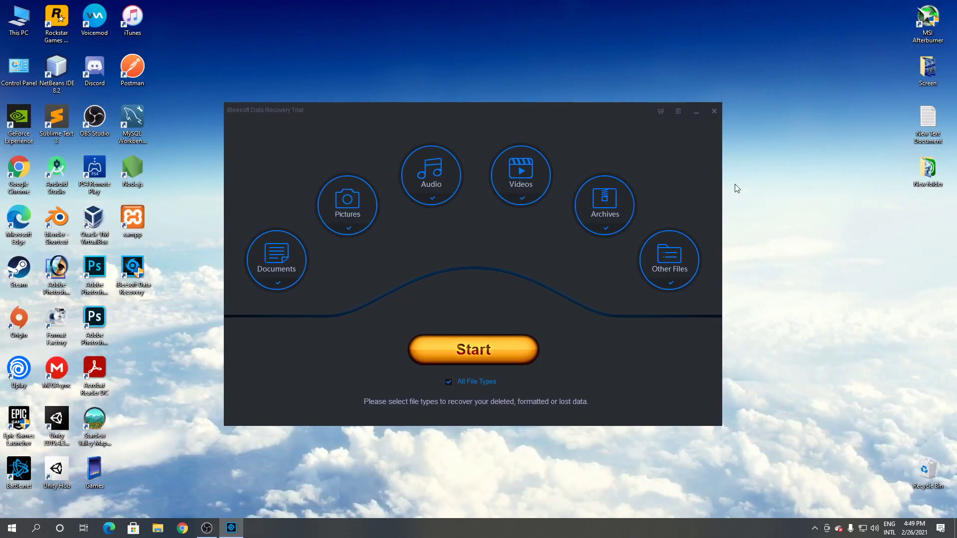
mouse_move(752, 177)
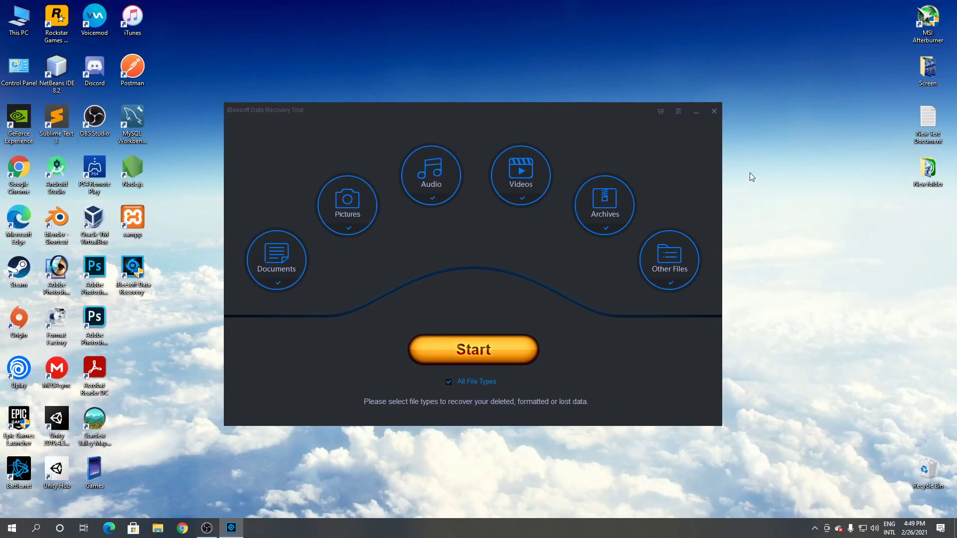